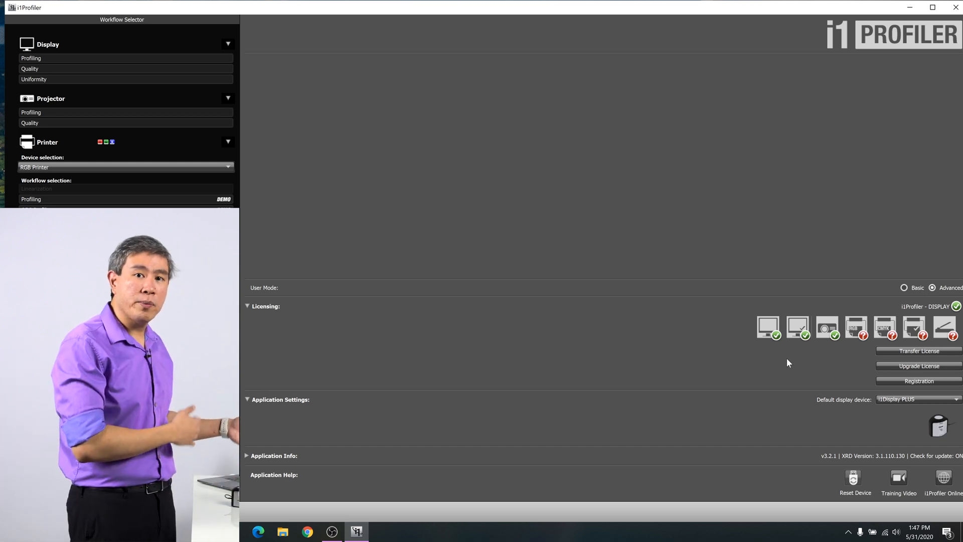
mouse_move(835, 353)
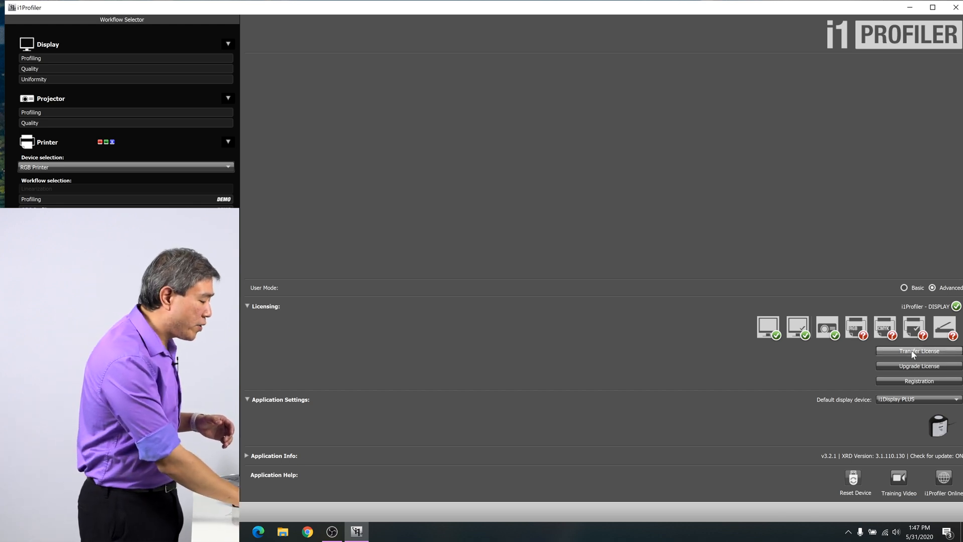
mouse_move(825, 352)
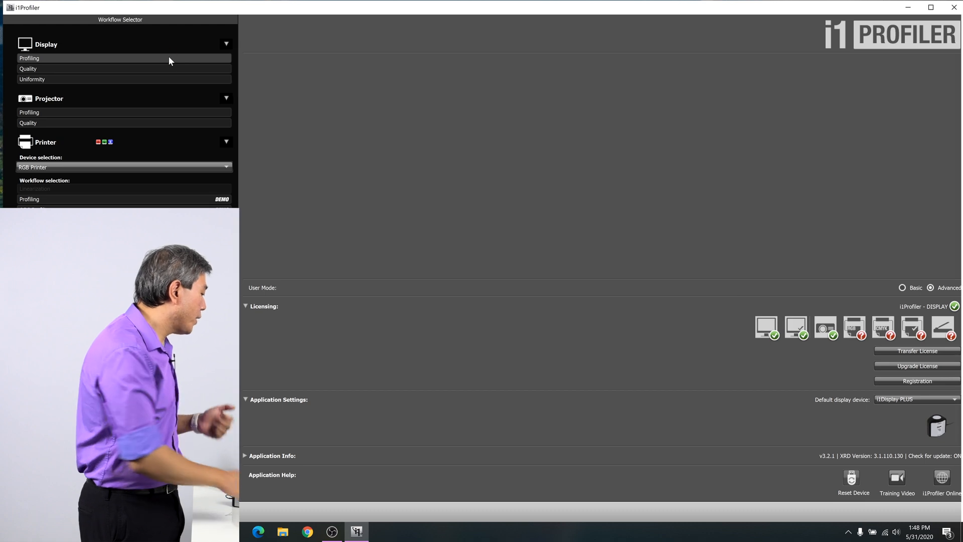
Step: Start Display Profiling and check the OLED display technology type
left_click(29, 58)
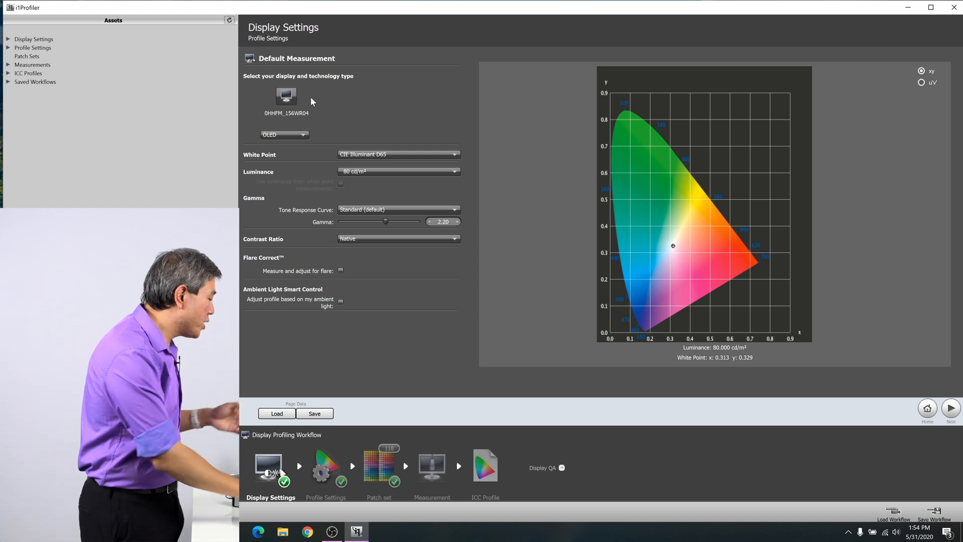
left_click(284, 134)
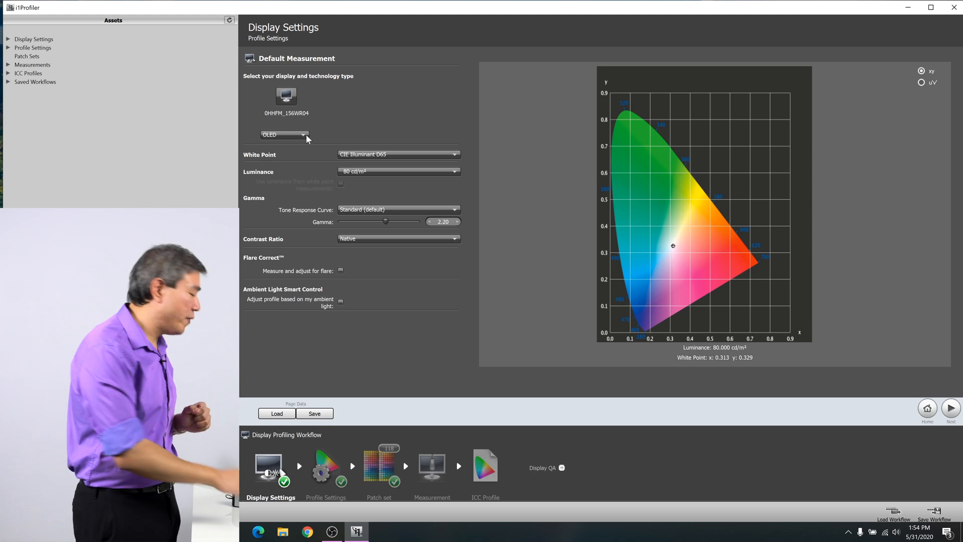
mouse_move(301, 165)
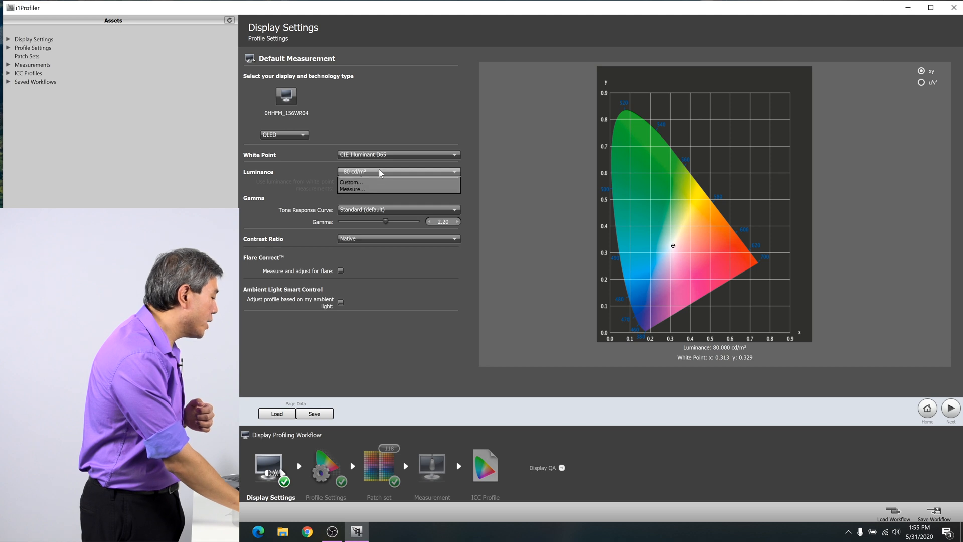
left_click(398, 171)
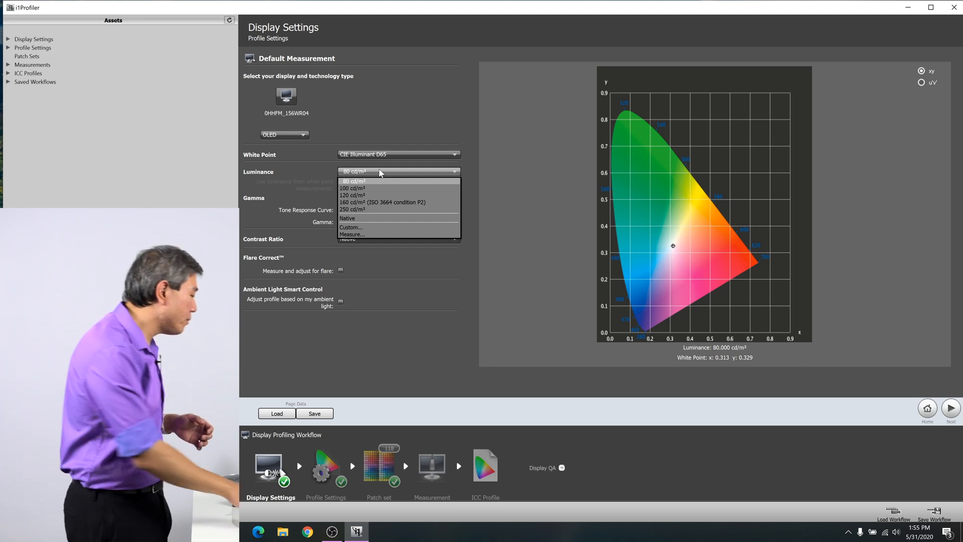
left_click(353, 180)
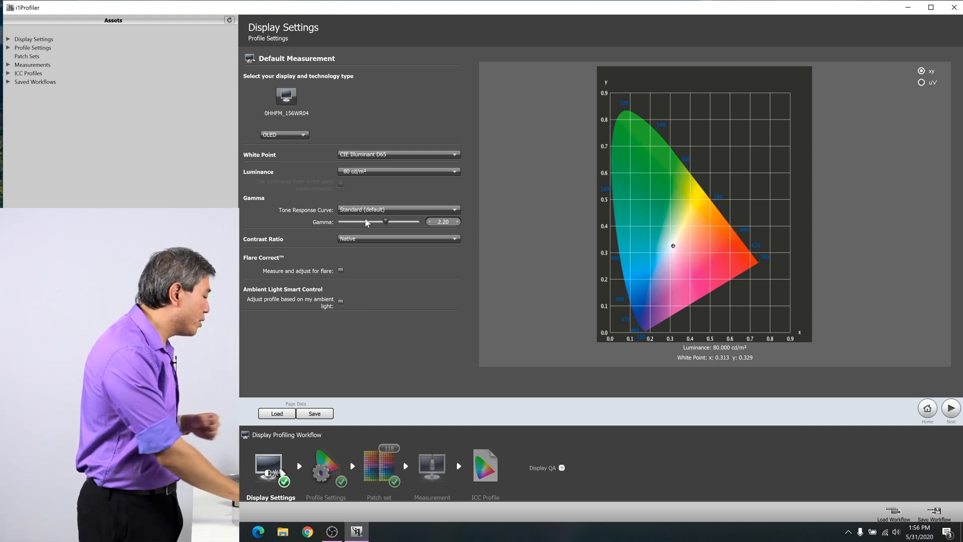
left_click(398, 209)
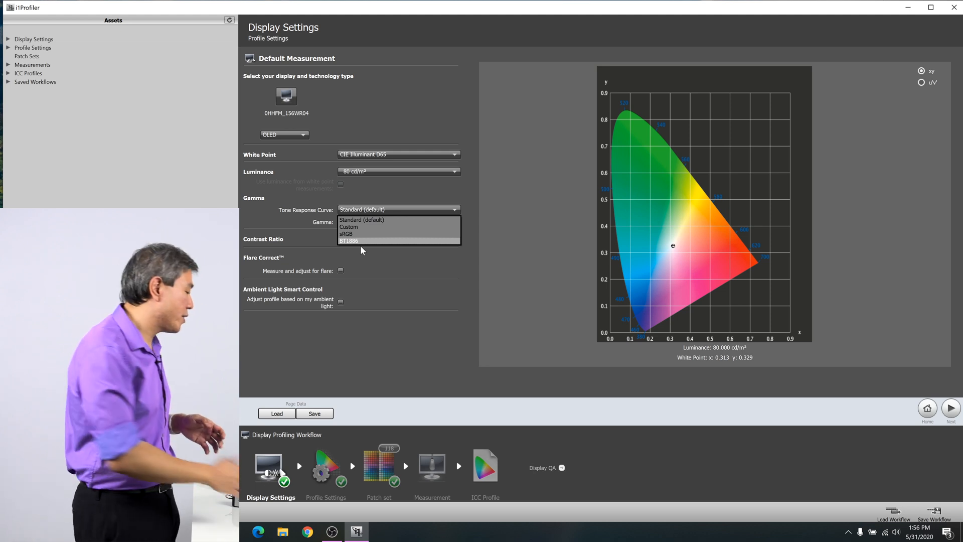
left_click(361, 219)
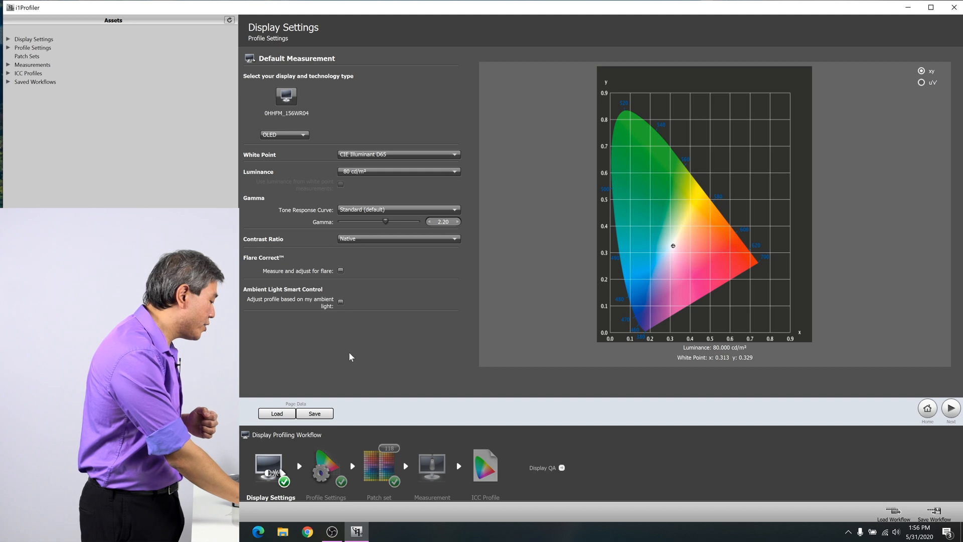
mouse_move(396, 467)
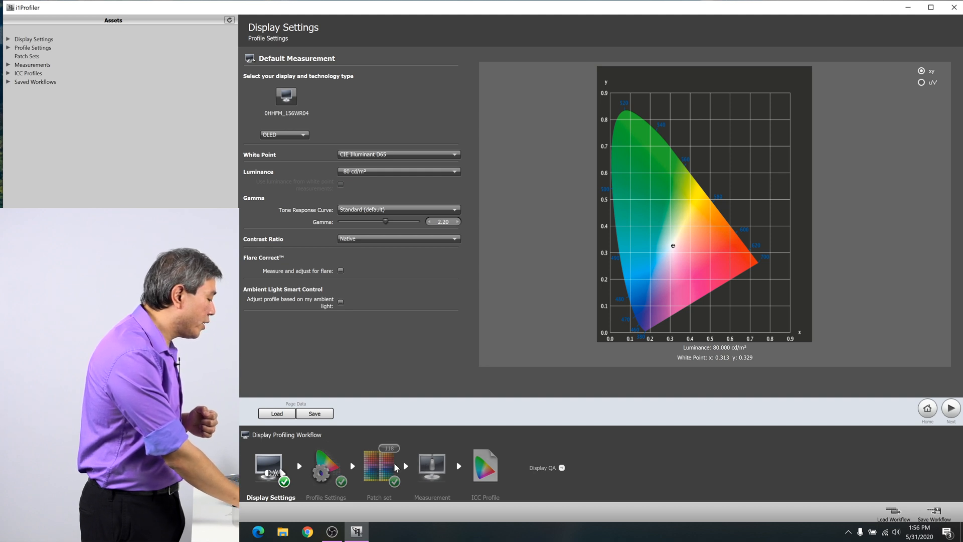
mouse_move(335, 470)
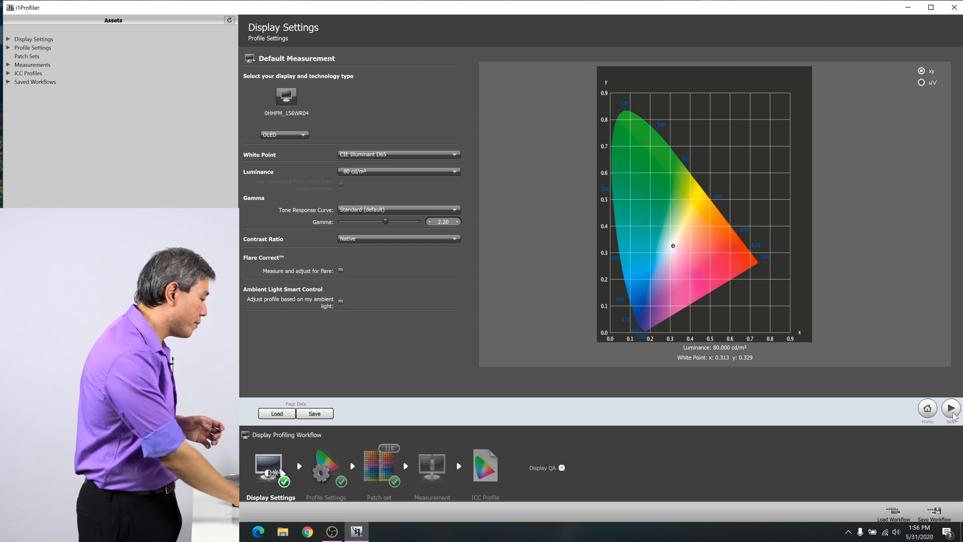
Step: Advance to Profile Settings and keep ICC profile Version 2
left_click(951, 407)
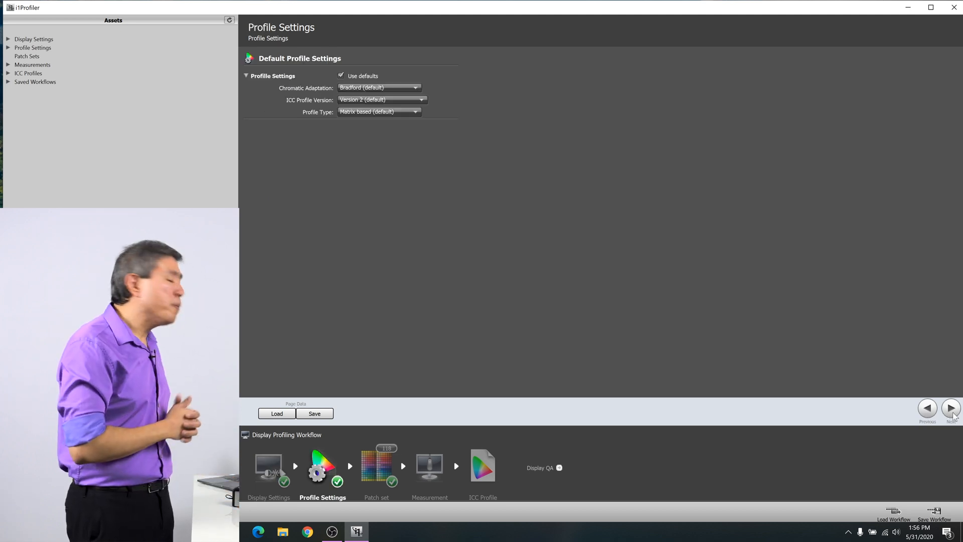
mouse_move(333, 19)
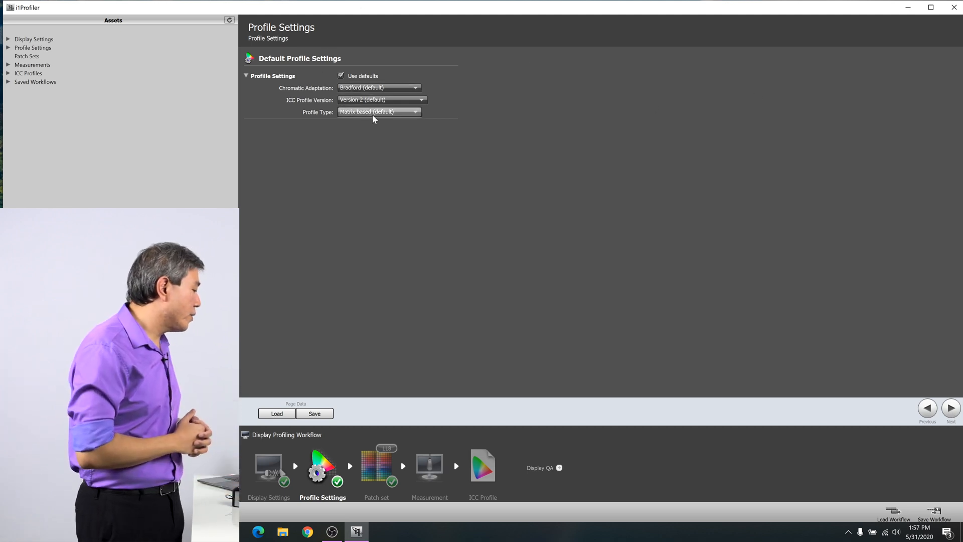
left_click(418, 99)
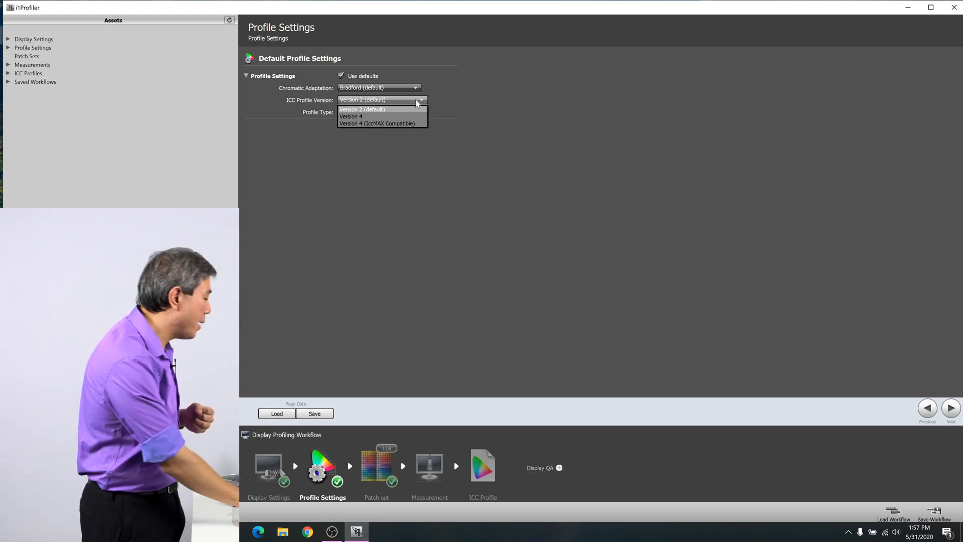
left_click(361, 109)
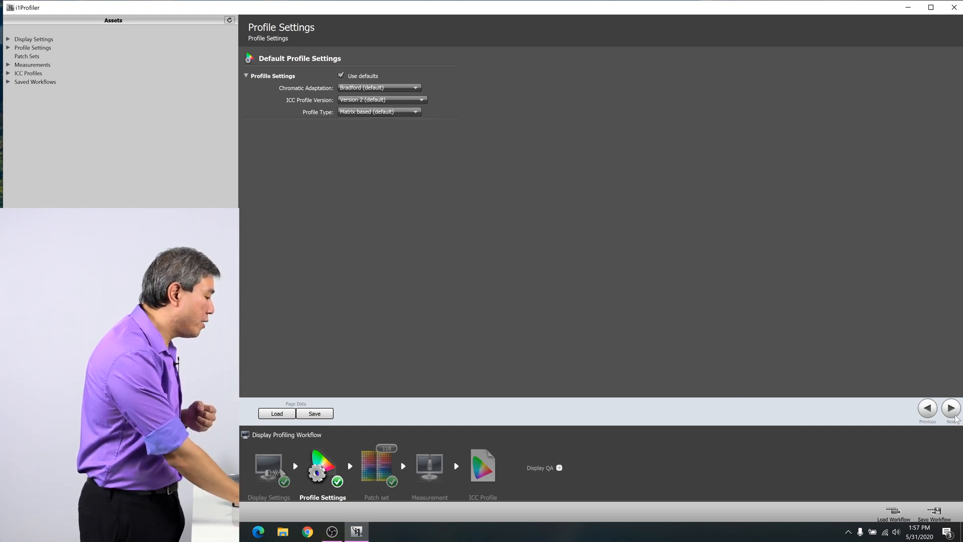
Step: Advance to Patch Set and choose the Large 461-patch set
left_click(950, 407)
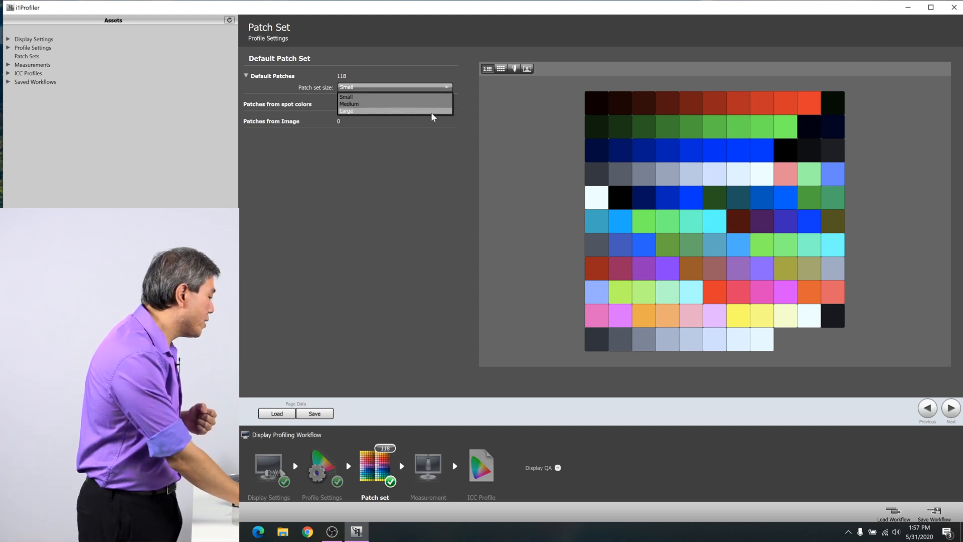
left_click(345, 110)
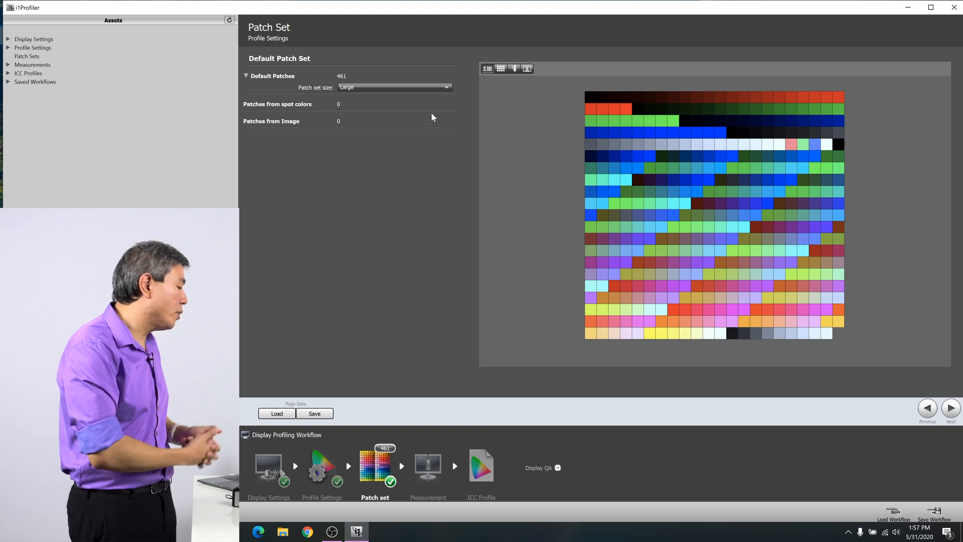
mouse_move(455, 337)
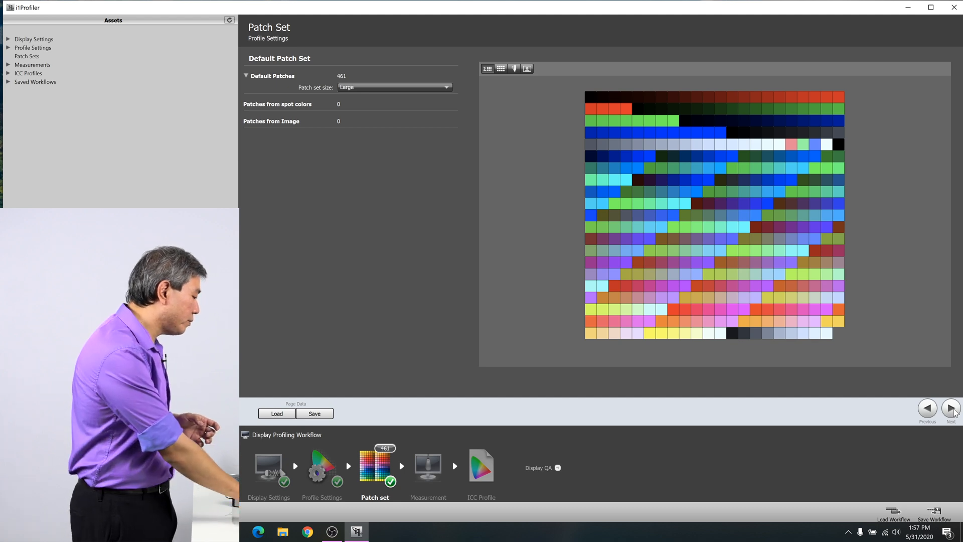
Step: Advance from Patch Set to the Measurement page
left_click(951, 408)
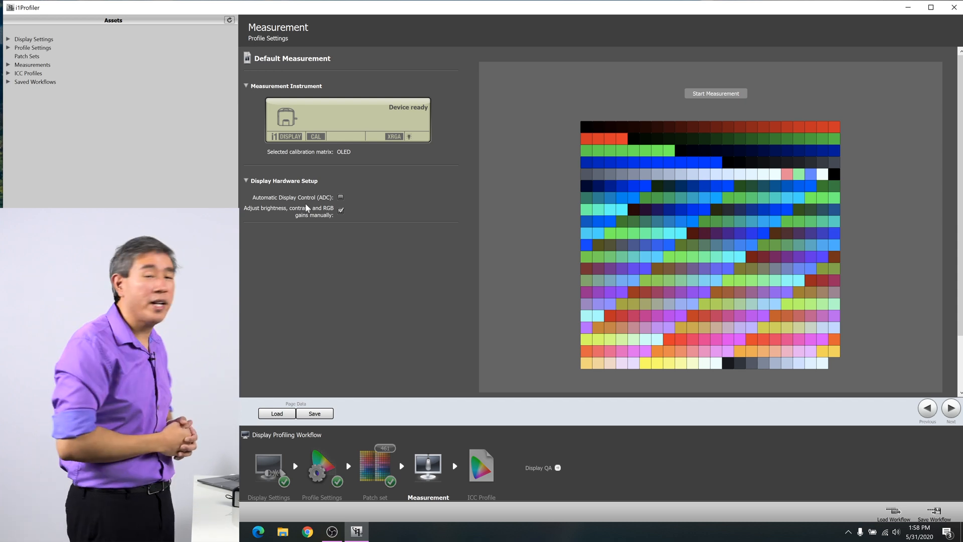
mouse_move(302, 216)
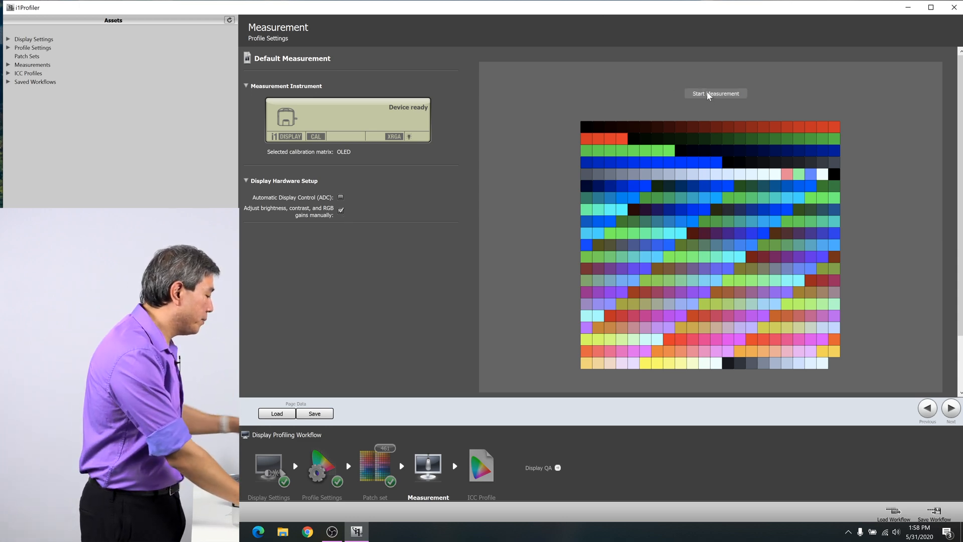
Step: Start the display measurement to bring up the device placement prompt
left_click(715, 93)
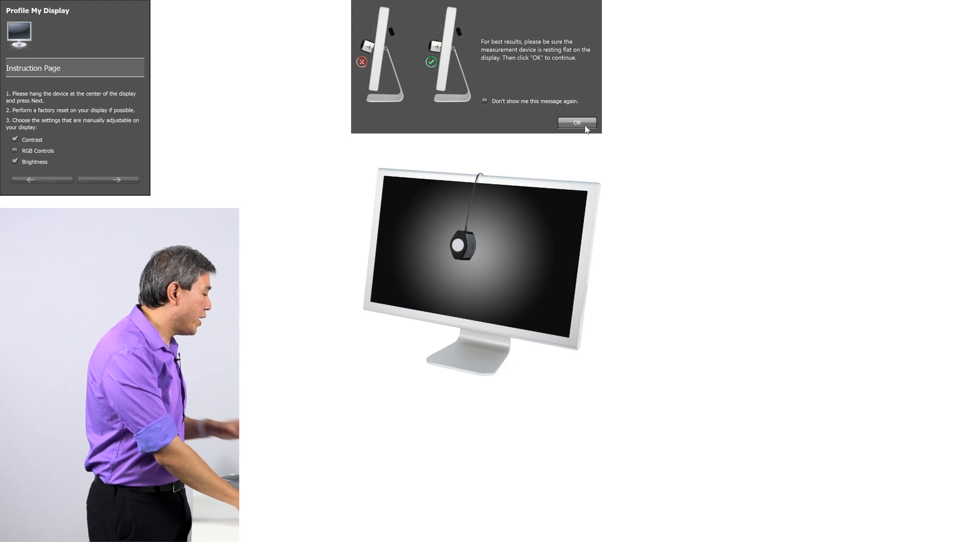
Step: Acknowledge the device placement message with OK
left_click(575, 122)
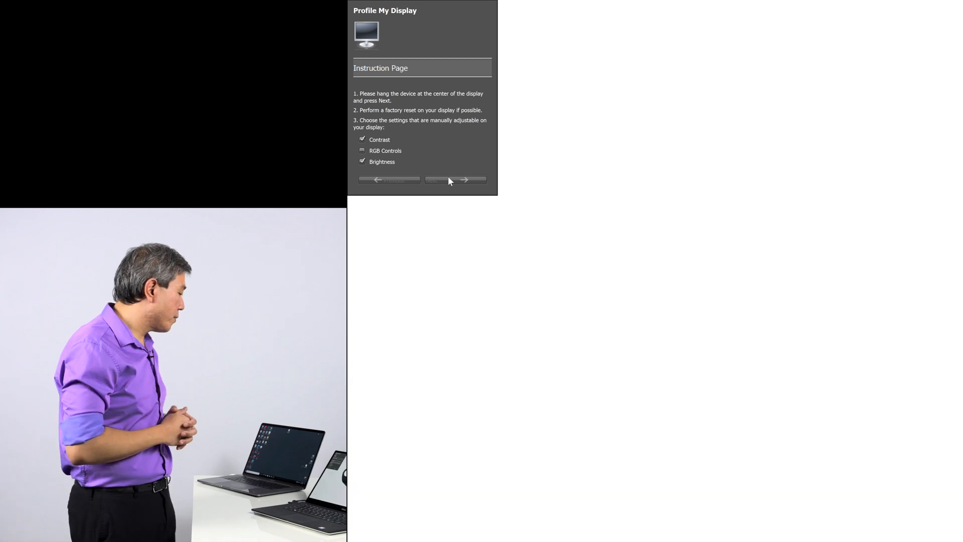
Step: Continue past the instruction page to Brightness Adjustment
left_click(457, 180)
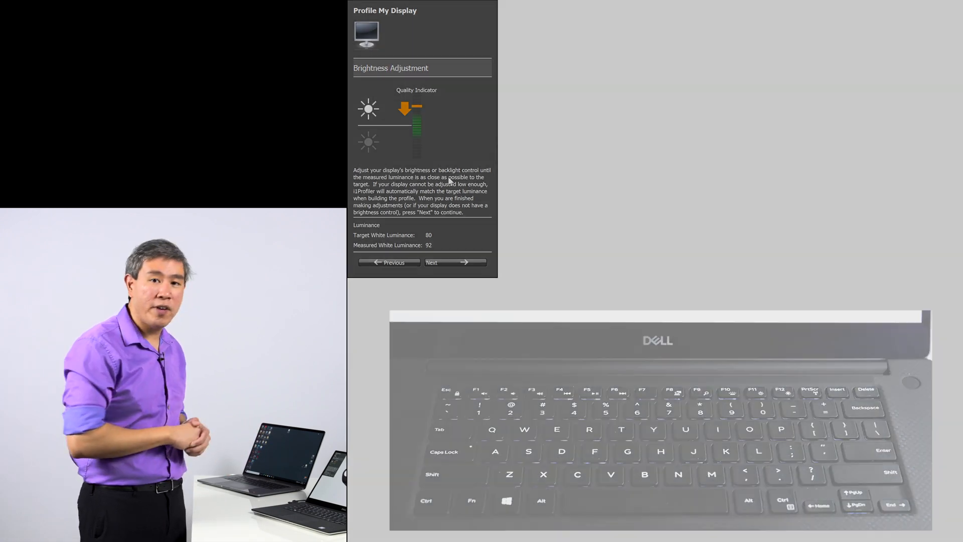
Step: Finish brightness adjustment and run the patch measurement to completion
left_click(454, 262)
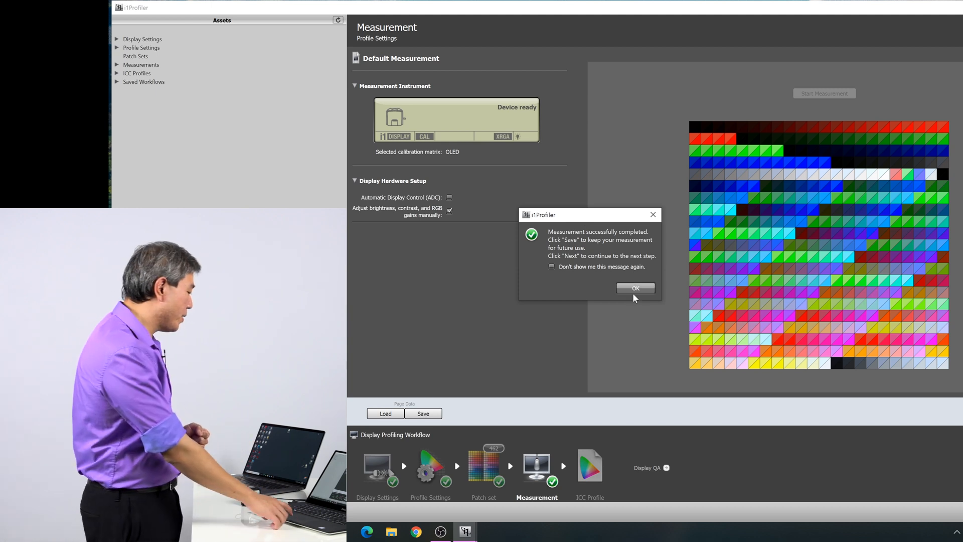
Step: Dismiss the measurement completed message and go to the ICC Profile page
left_click(635, 288)
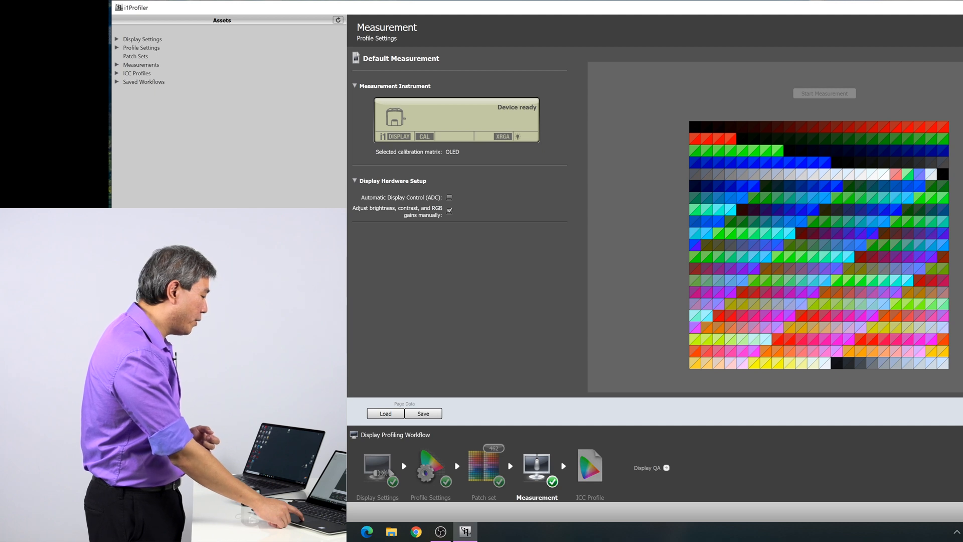
left_click(588, 465)
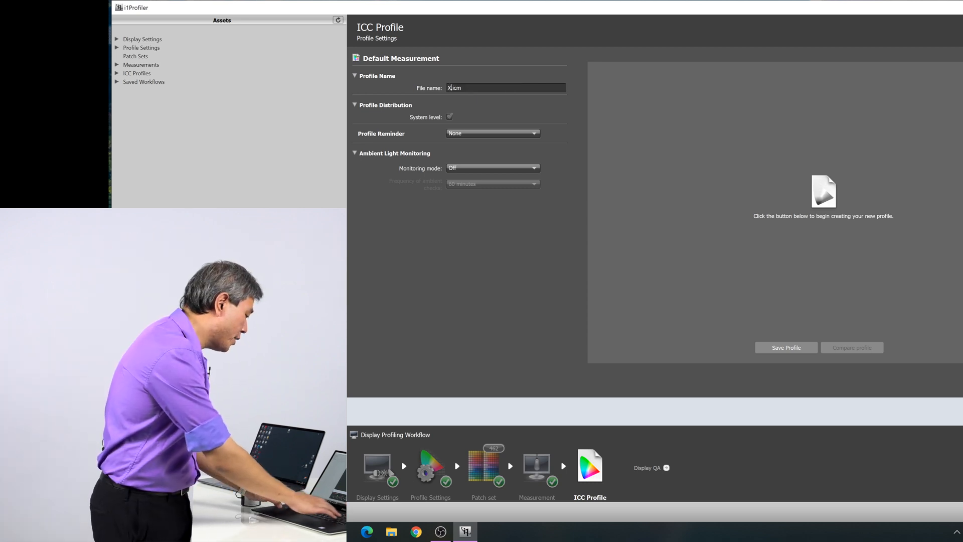
Step: Name the profile 'XPS15 OLED 200531 D5' and save it
type("PS15")
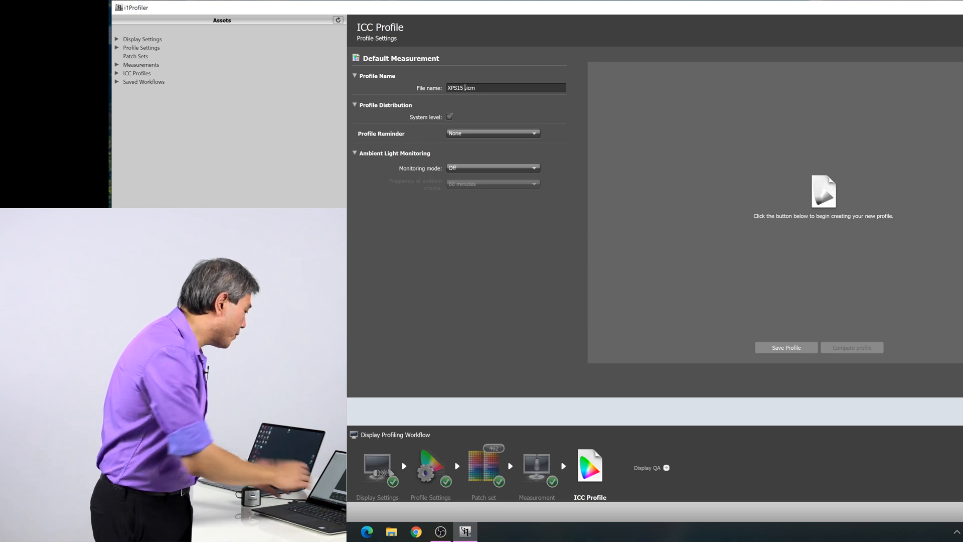
type("OLED")
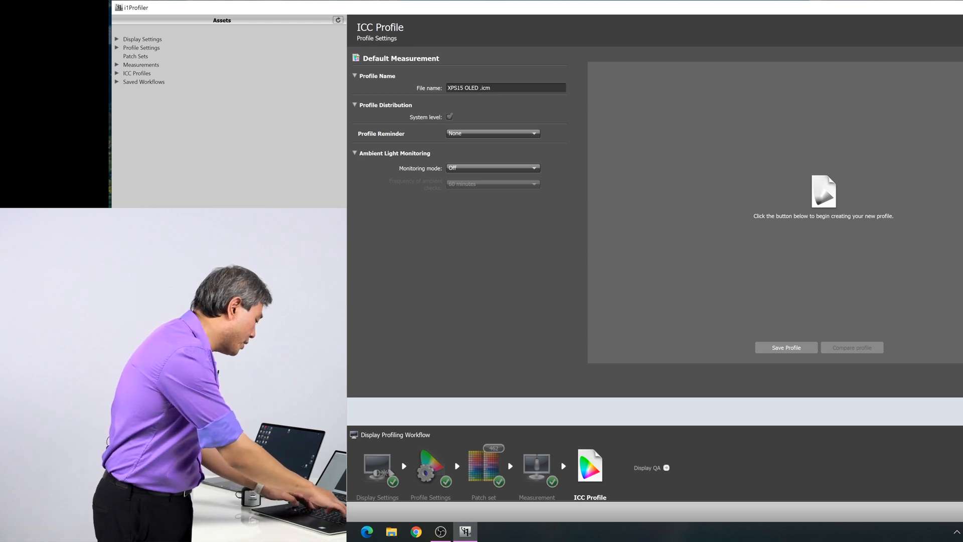
type("200531 D5")
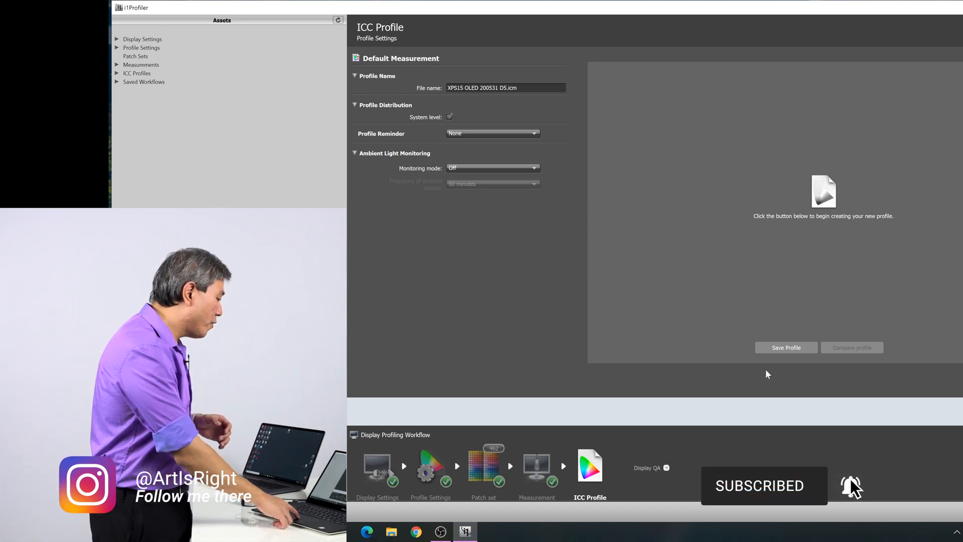
left_click(785, 347)
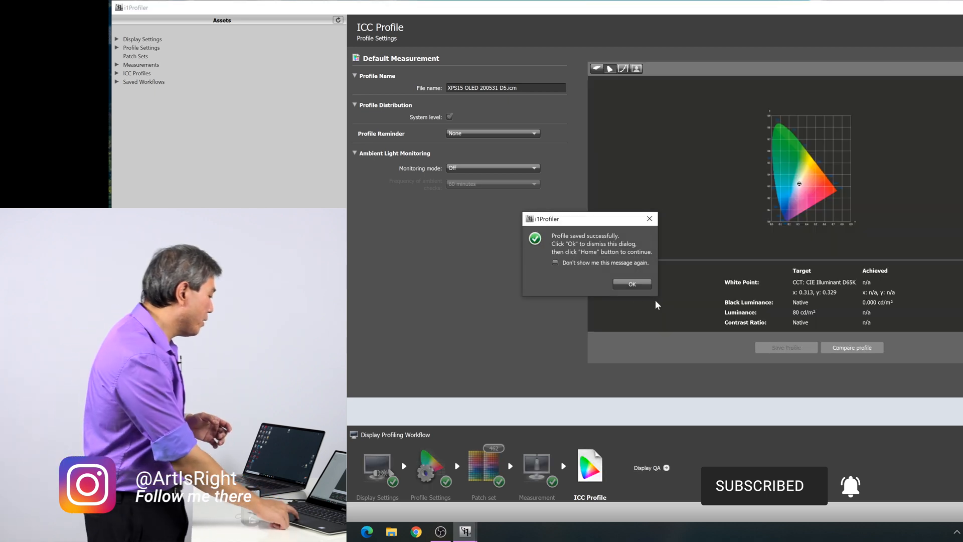
Step: Dismiss the saved-profile confirmation, note the 6471K achieved white point, and go to Display QA
left_click(632, 283)
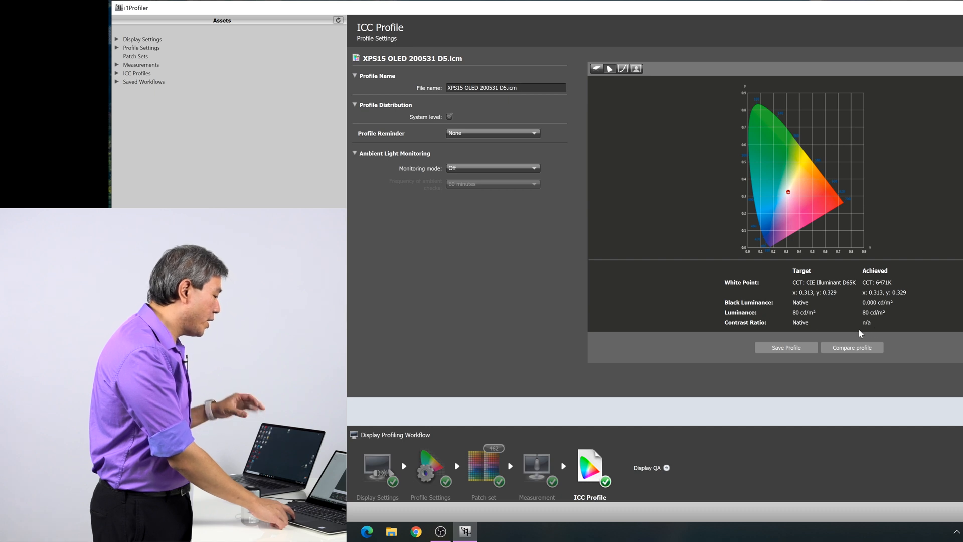
mouse_move(869, 331)
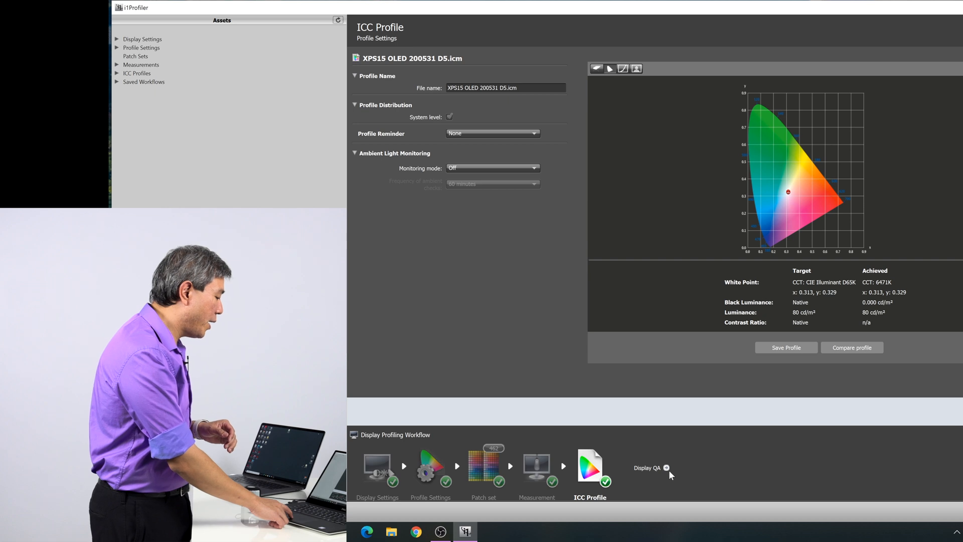
left_click(666, 468)
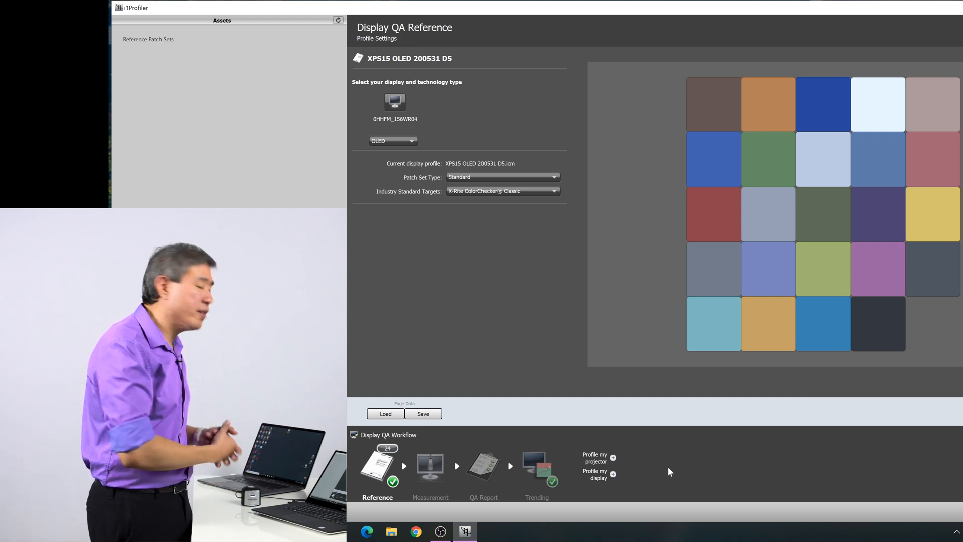
mouse_move(511, 302)
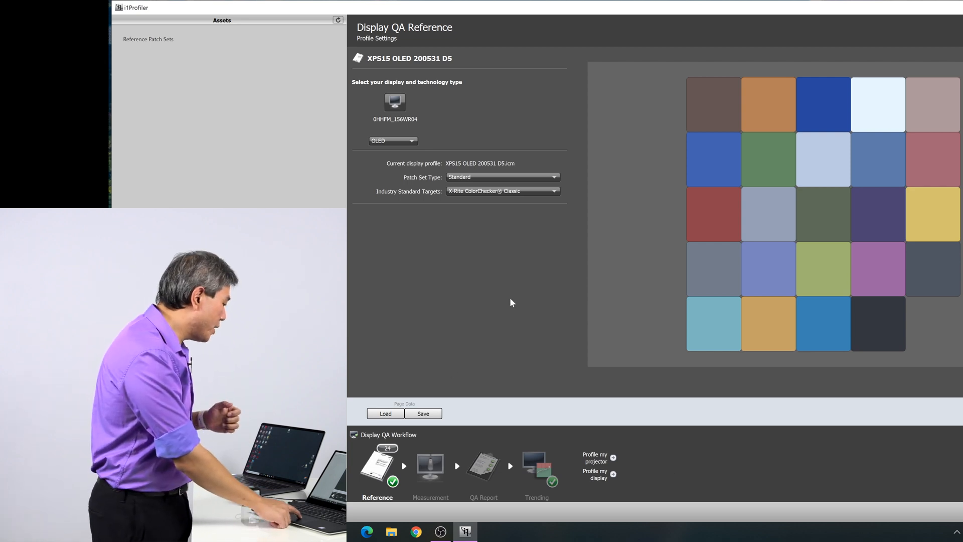
mouse_move(407, 129)
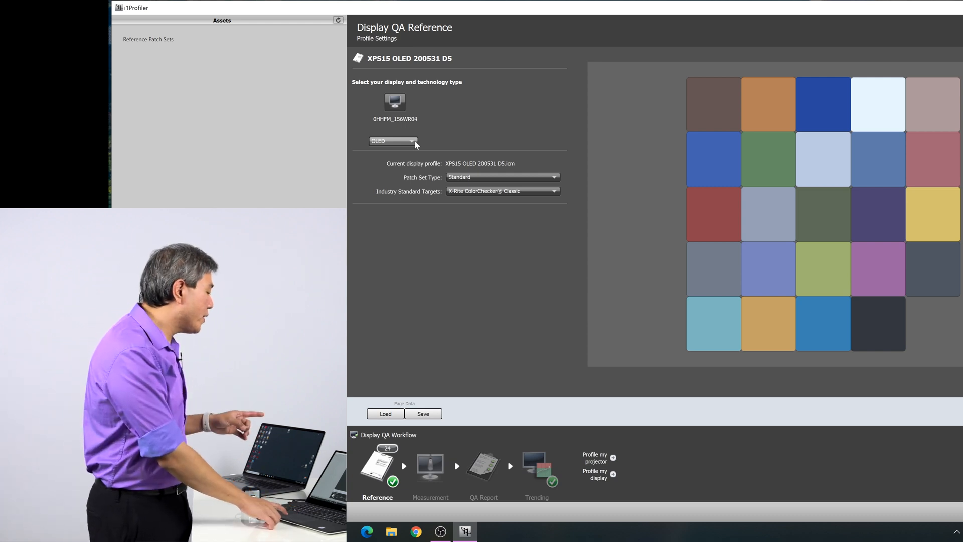
Step: Choose OLED display technology with the ColorChecker Classic target and advance to measurement
left_click(393, 141)
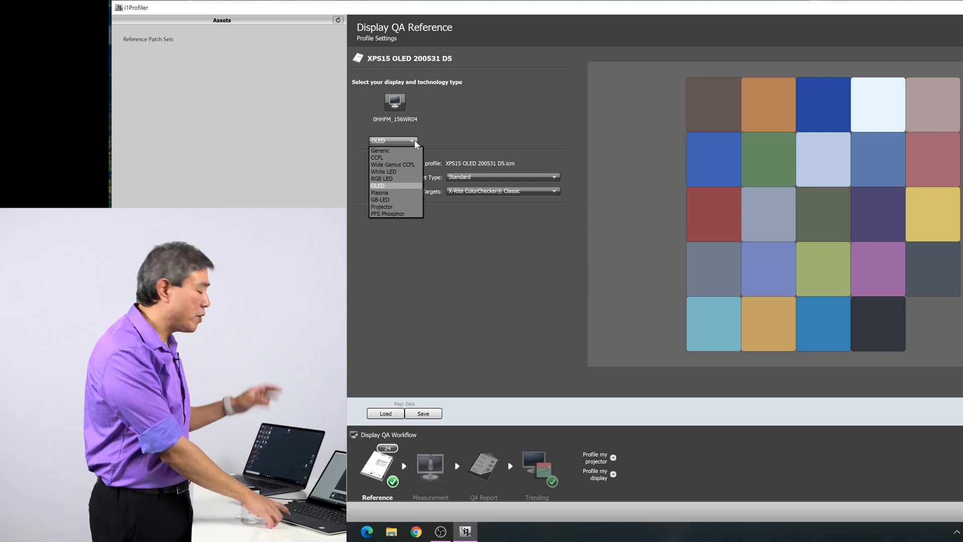
mouse_move(457, 115)
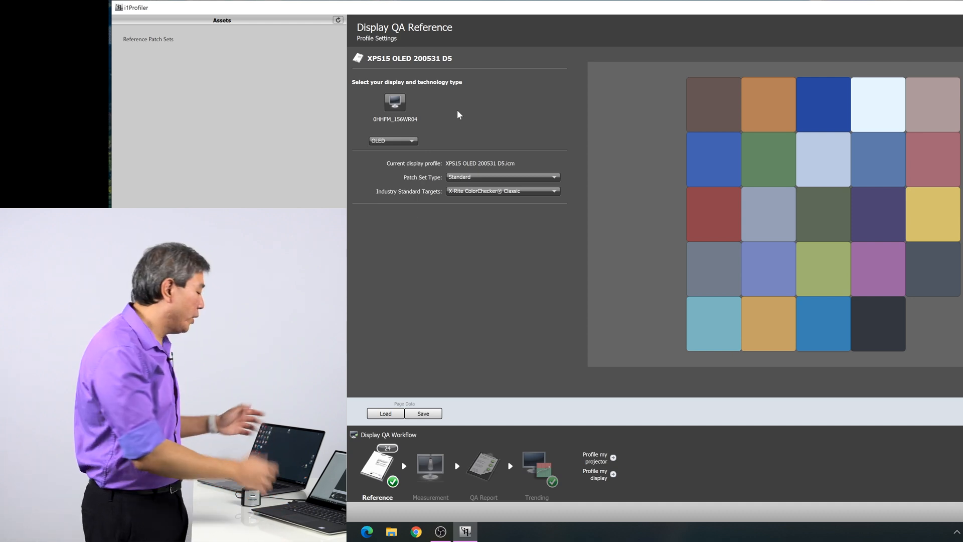
left_click(430, 467)
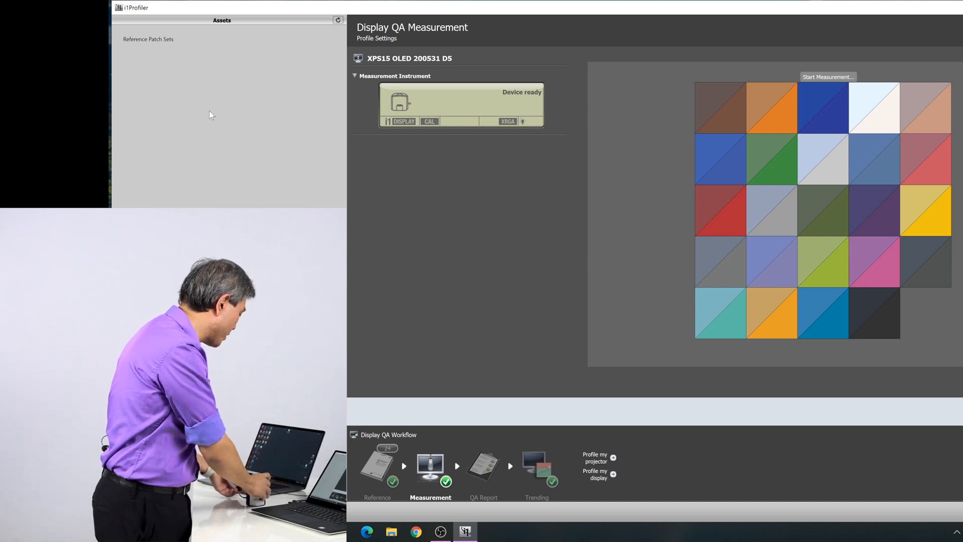
mouse_move(333, 132)
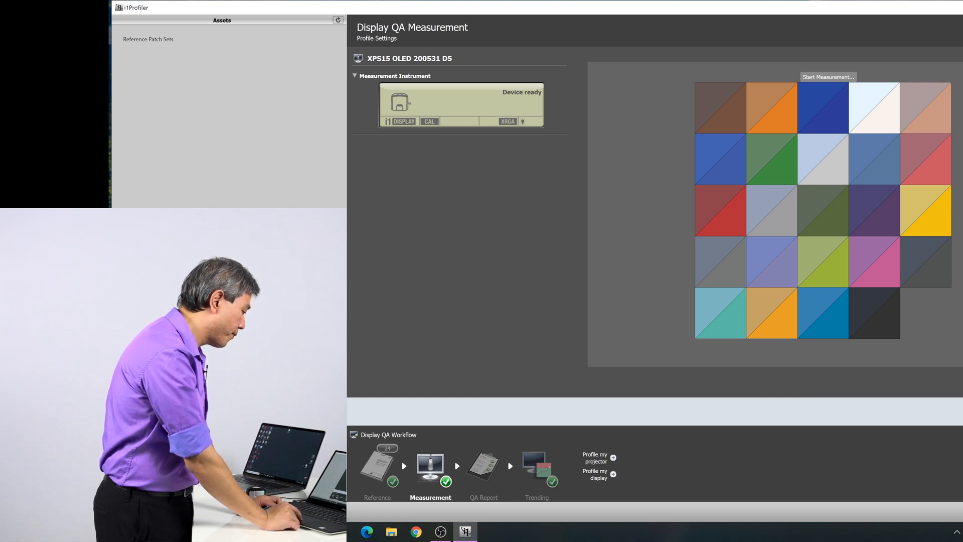
Step: Finish measuring the 24 ColorChecker patches and continue to the QA report
left_click(484, 466)
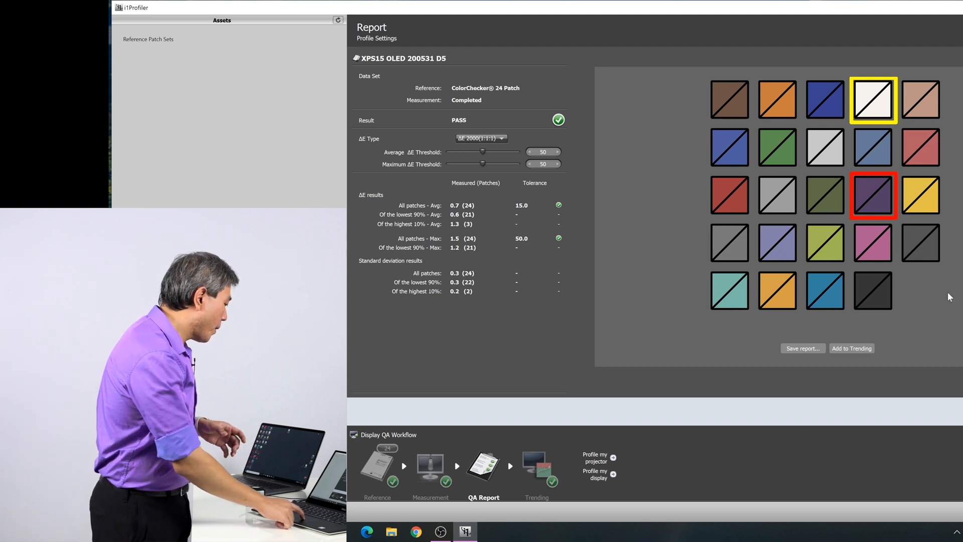
Step: Keep ΔE 2000 and set the average and maximum ΔE thresholds to 2 and 5
left_click(481, 138)
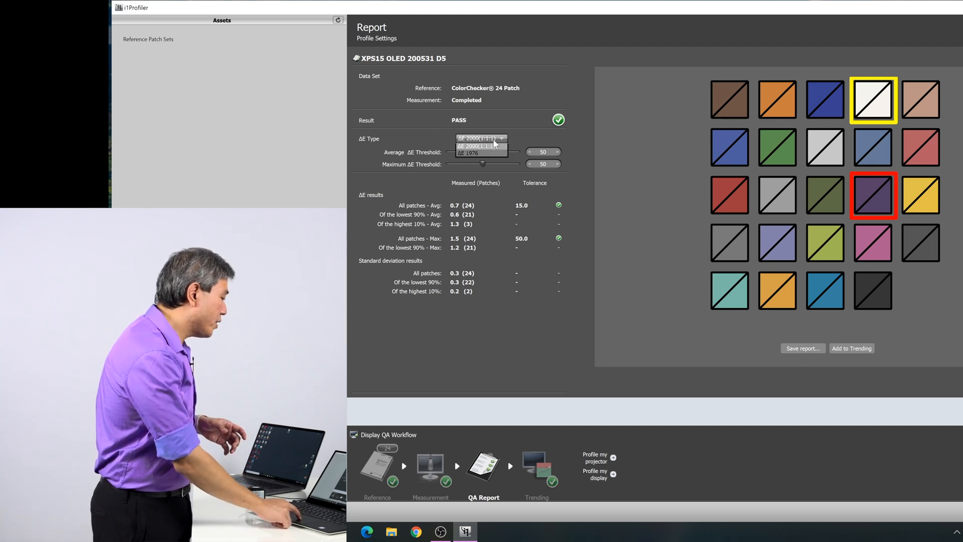
left_click(480, 145)
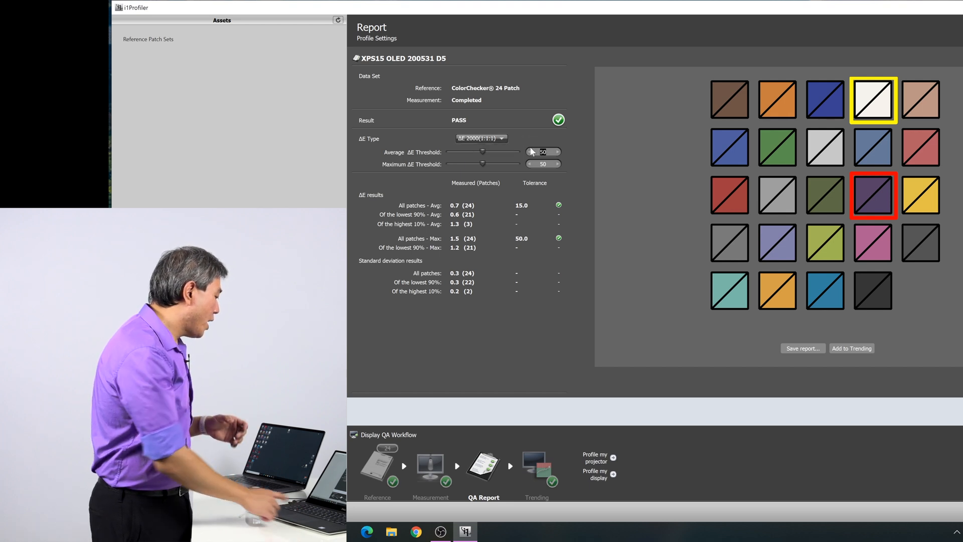
left_click(531, 152)
type("2")
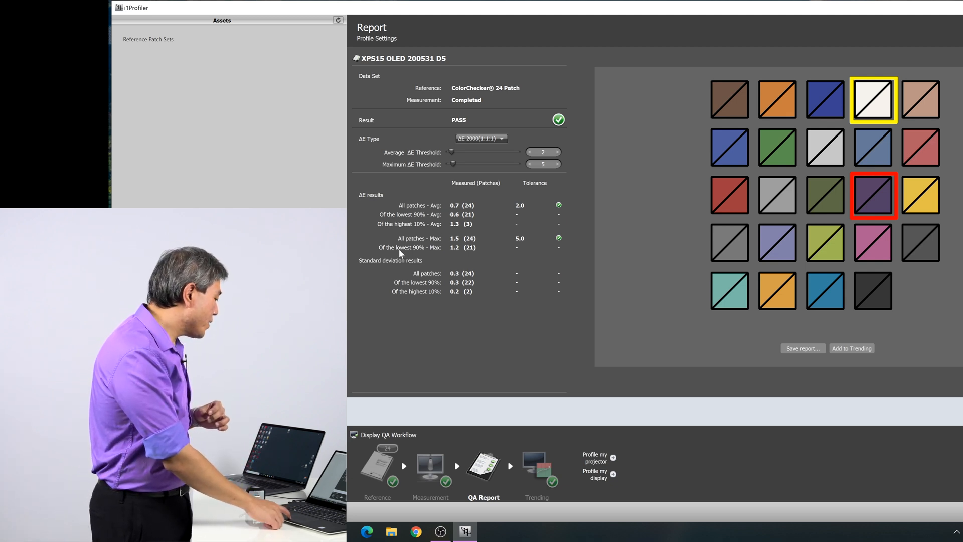
mouse_move(455, 249)
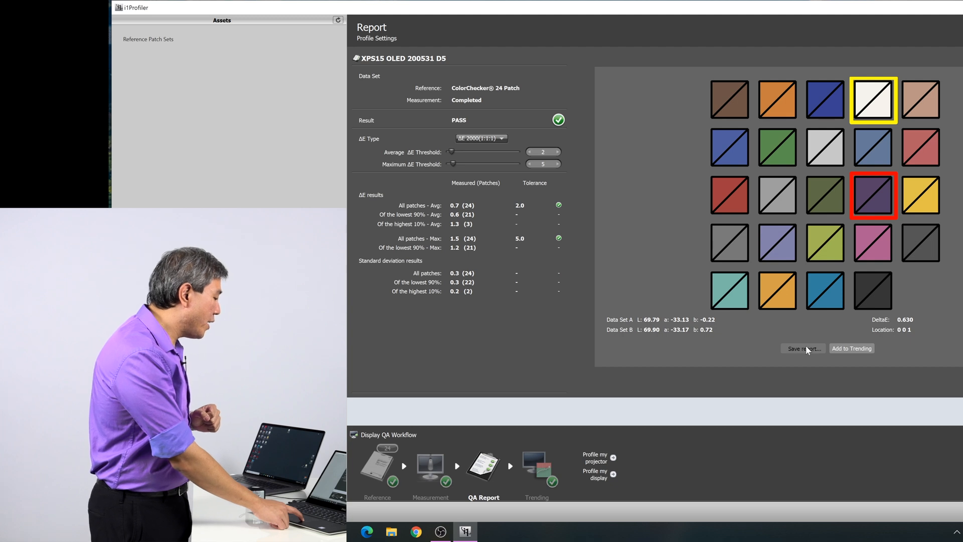
Step: Save the passing QA report as an HTML file and add the result to trending
left_click(802, 348)
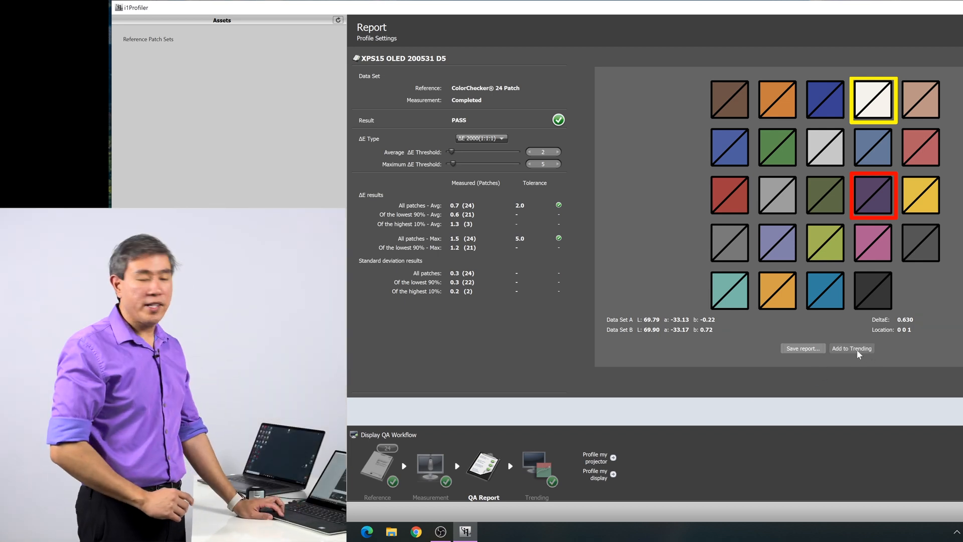
left_click(851, 348)
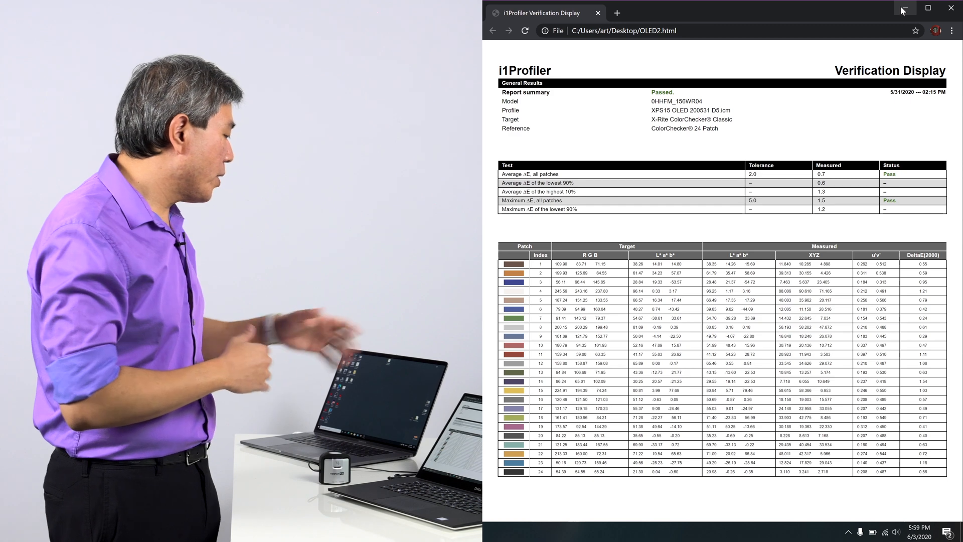
mouse_move(905, 8)
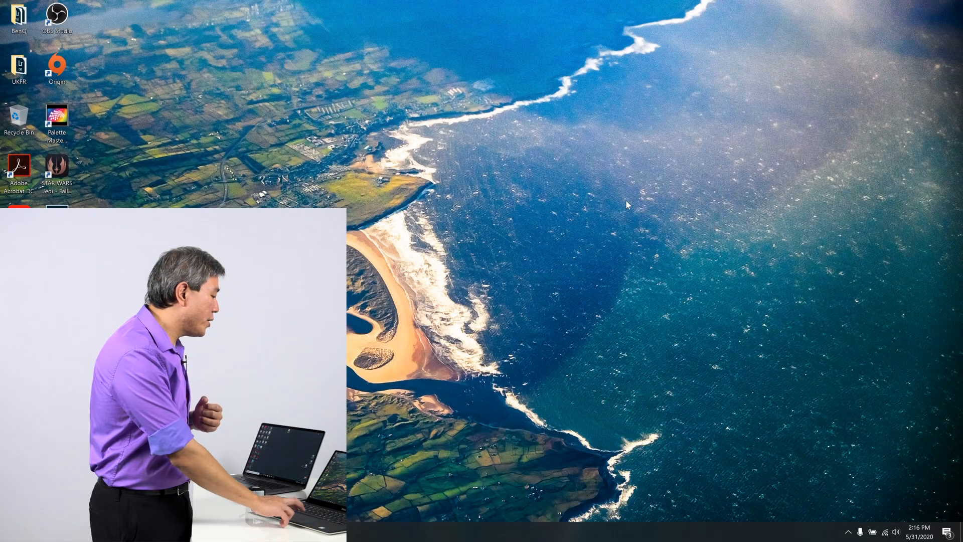
Step: From desktop Display settings, select XPS15 OLED 200531 D5.icm as the color profile
right_click(627, 206)
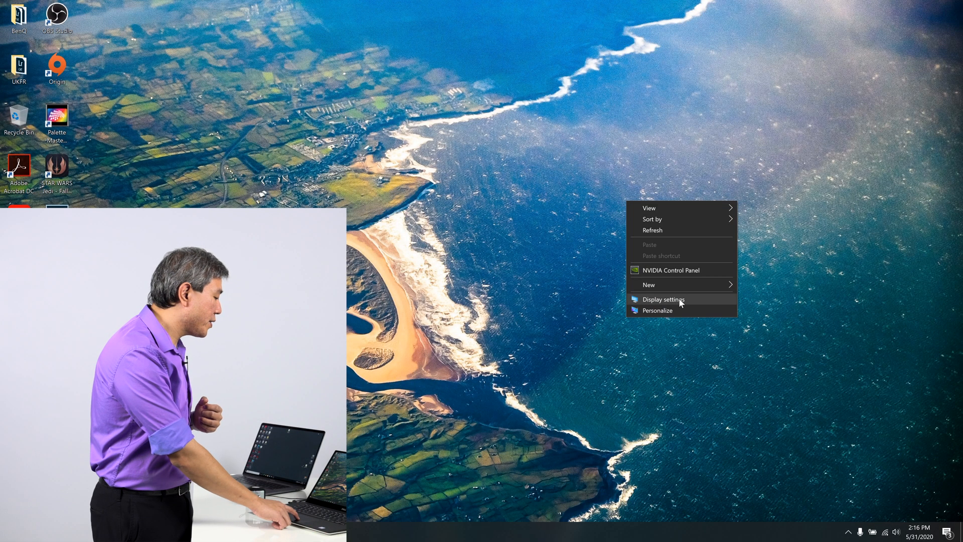
left_click(662, 299)
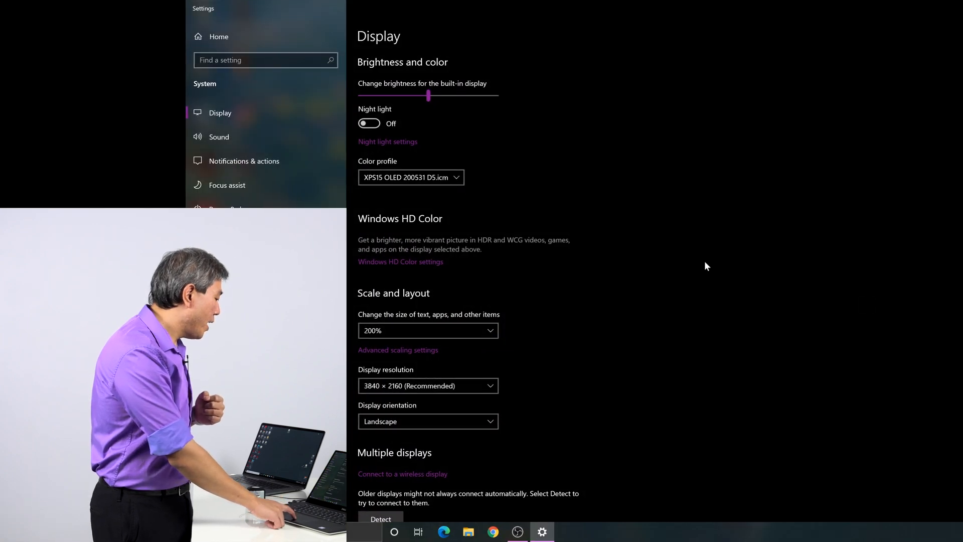
mouse_move(441, 177)
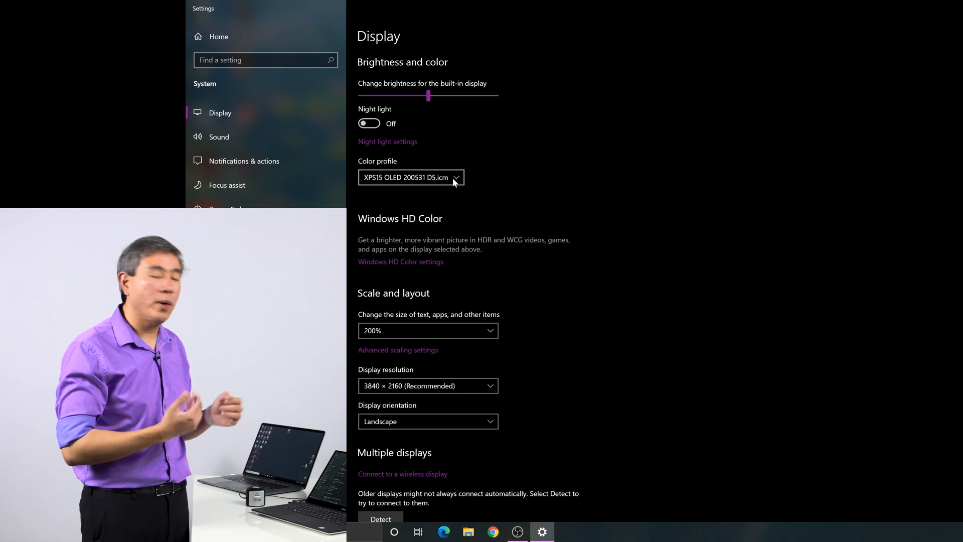
left_click(456, 177)
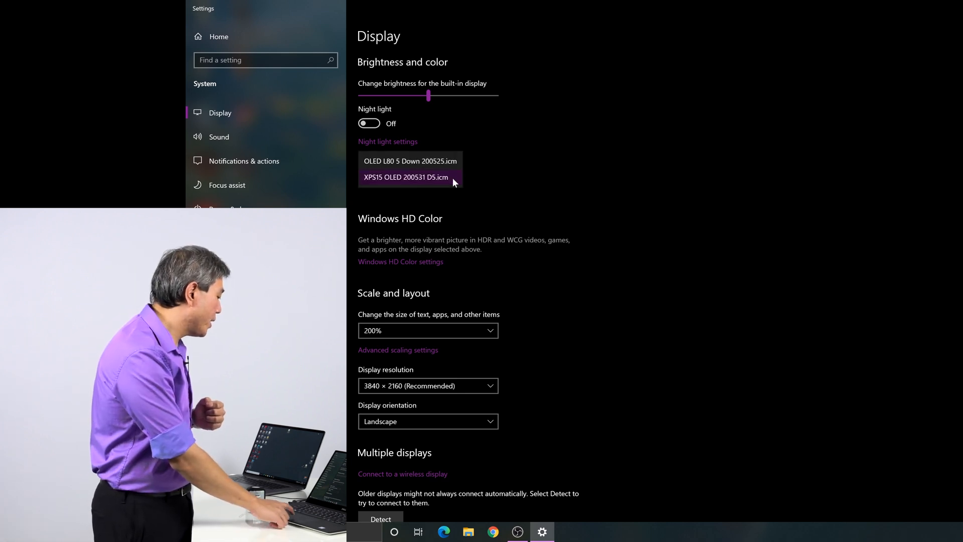
mouse_move(446, 154)
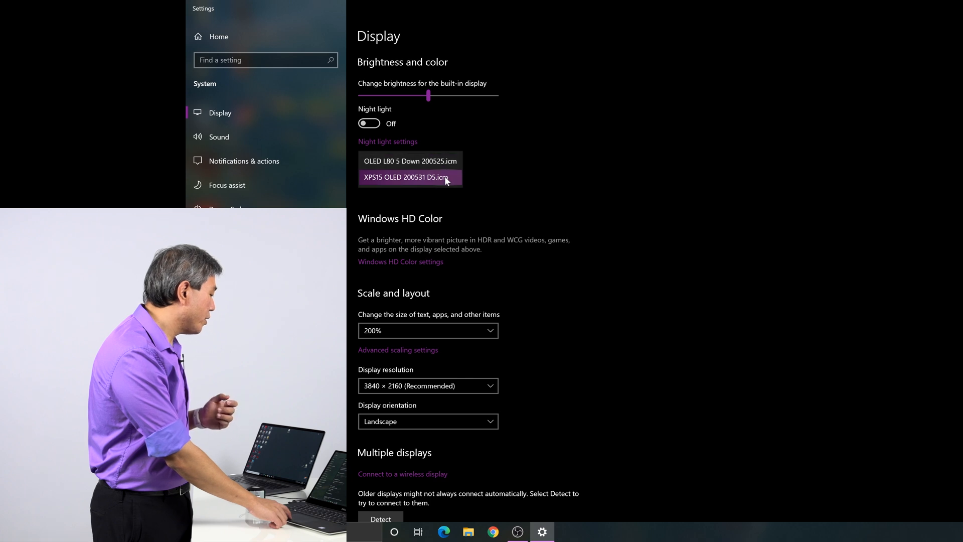
left_click(410, 177)
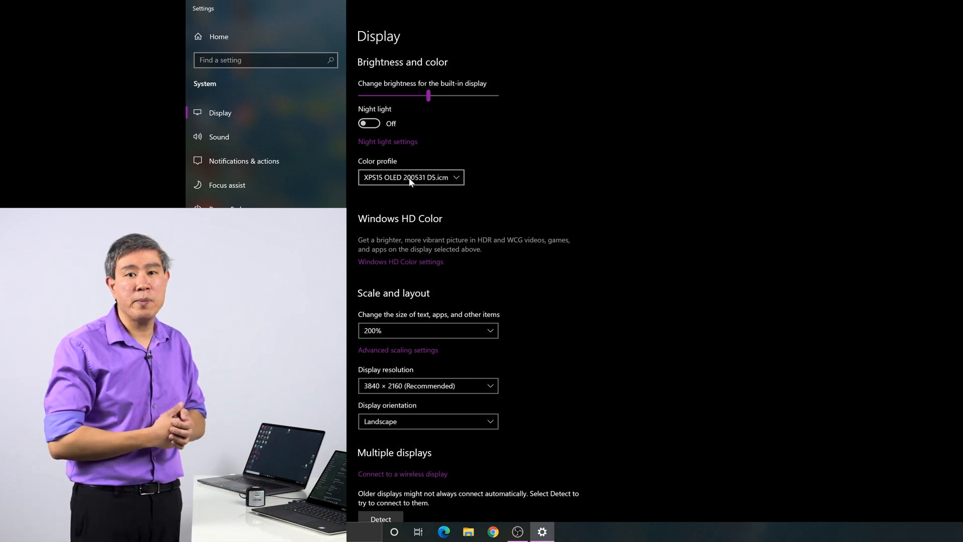